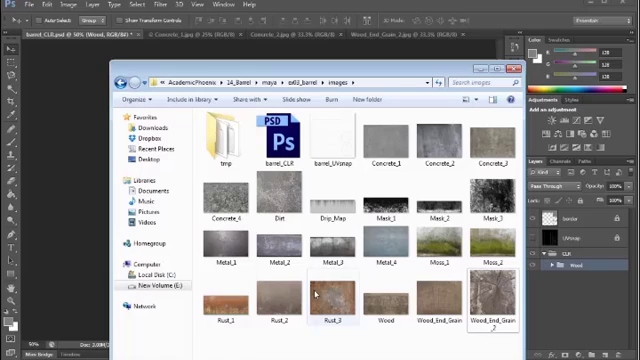
Step: Assign a new Blinn material named barrel_blinn to the barrel and browse for its Color texture file
click(228, 240)
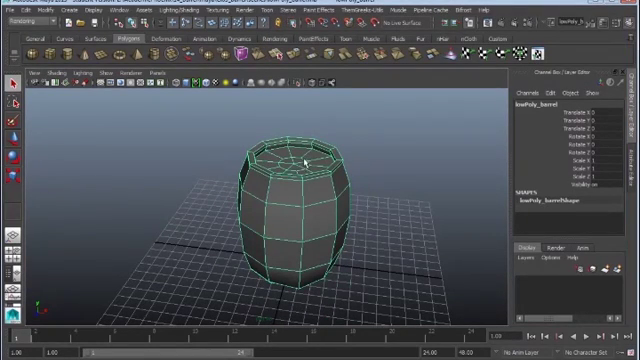
right_click(296, 164)
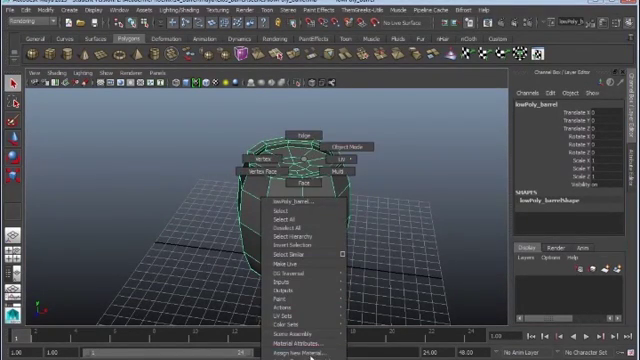
click(292, 348)
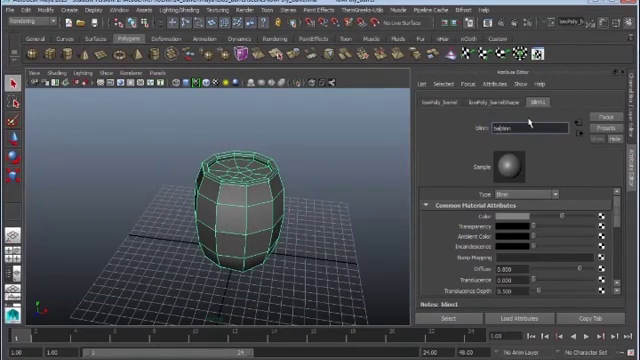
text(barrel_blinn)
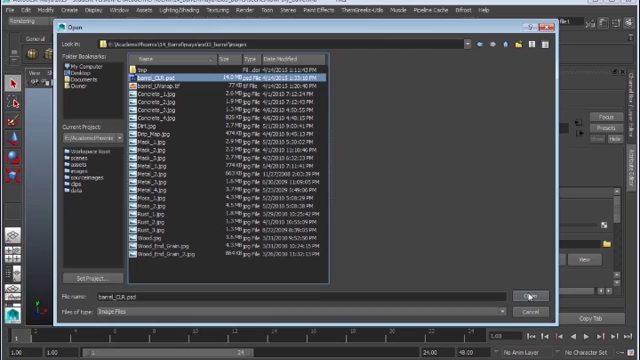
click(524, 300)
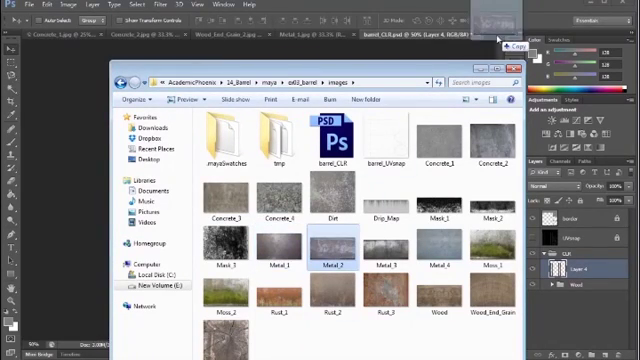
Step: Load a barrel texture photo from the images folder into Photoshop
double_click(326, 248)
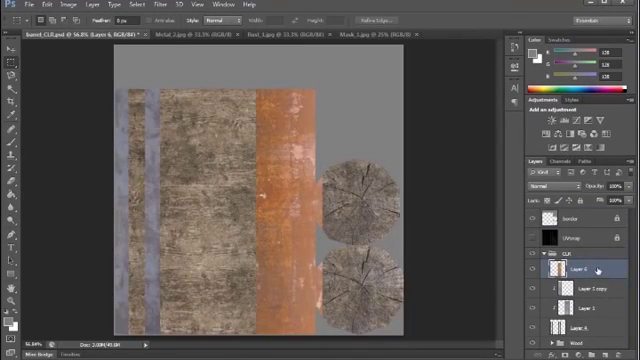
Step: Layer weathered wood over the planks, rust over the metal bands and end-grain wood over the lids
click(560, 268)
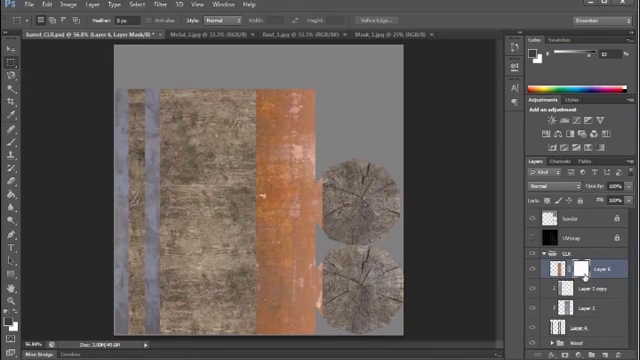
click(560, 164)
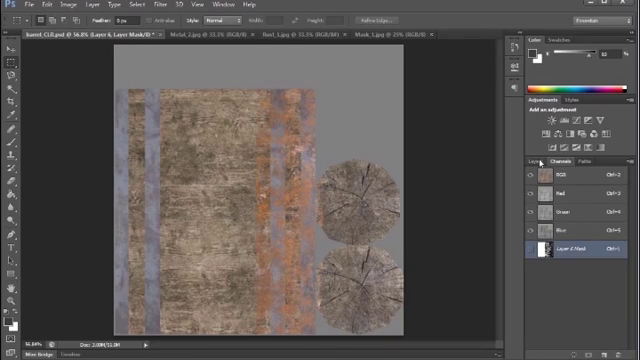
click(524, 162)
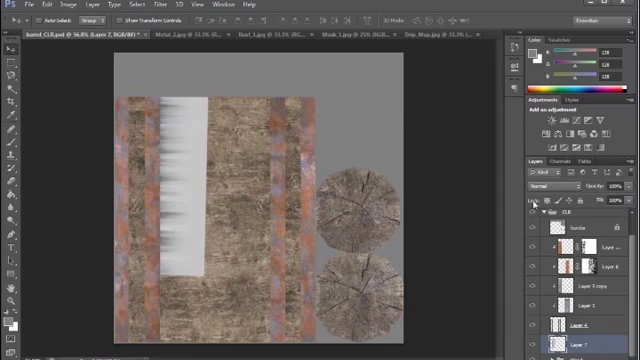
Step: Bring up the Levels adjustment for the painted drip-streak layer
click(564, 188)
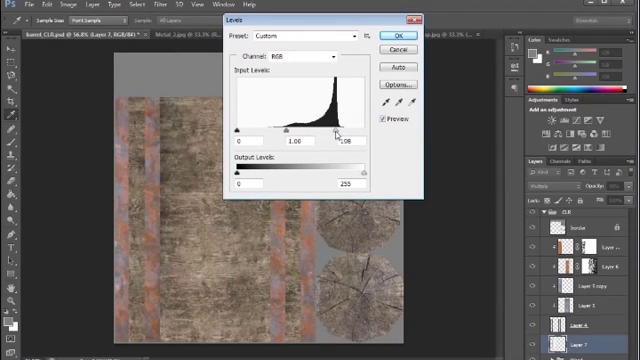
Step: Shift the Levels shadow input right to darken the drip streaks and apply it
drag(240, 132, 270, 132)
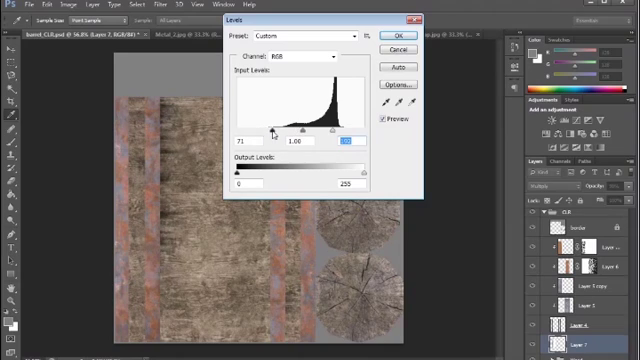
click(392, 34)
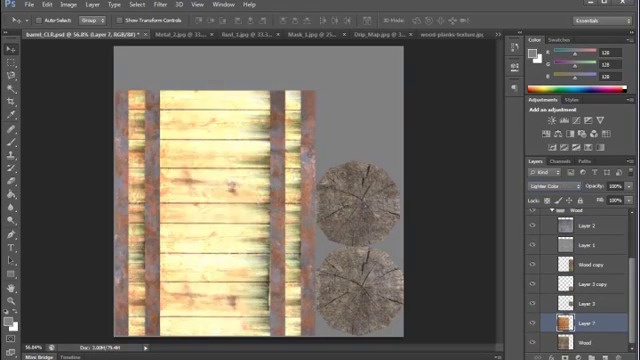
Step: Switch to the wooden plank photo document after adding the plank-line layer
click(548, 188)
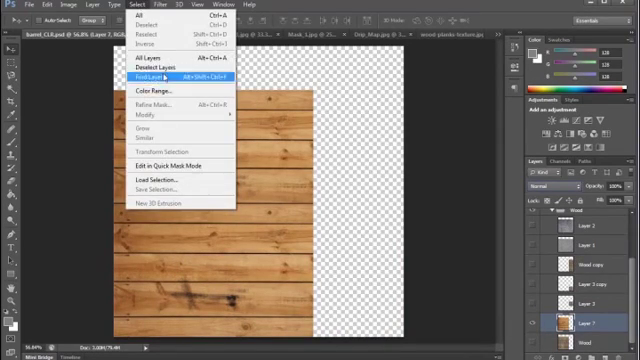
Step: Select all of the wooden plank photo to copy into the barrel texture
click(136, 96)
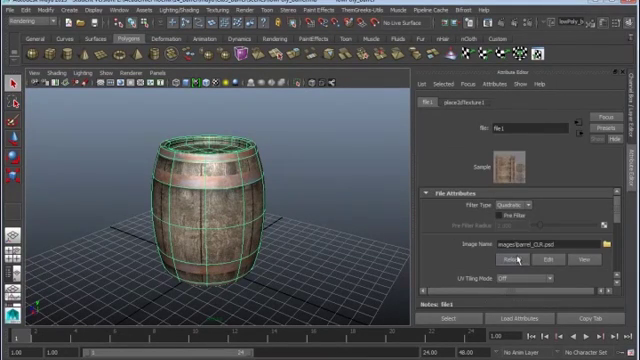
Step: Deselect the barrel in Maya to view the weathered plank texture with metal bands
click(310, 230)
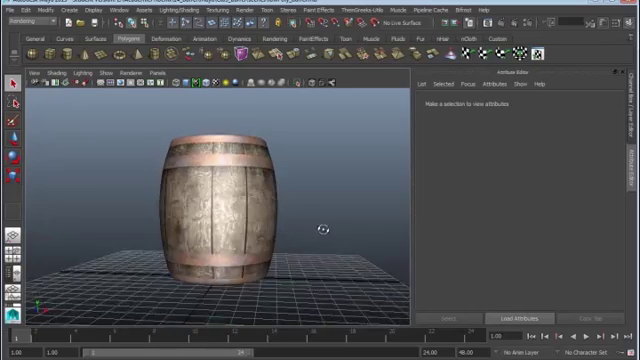